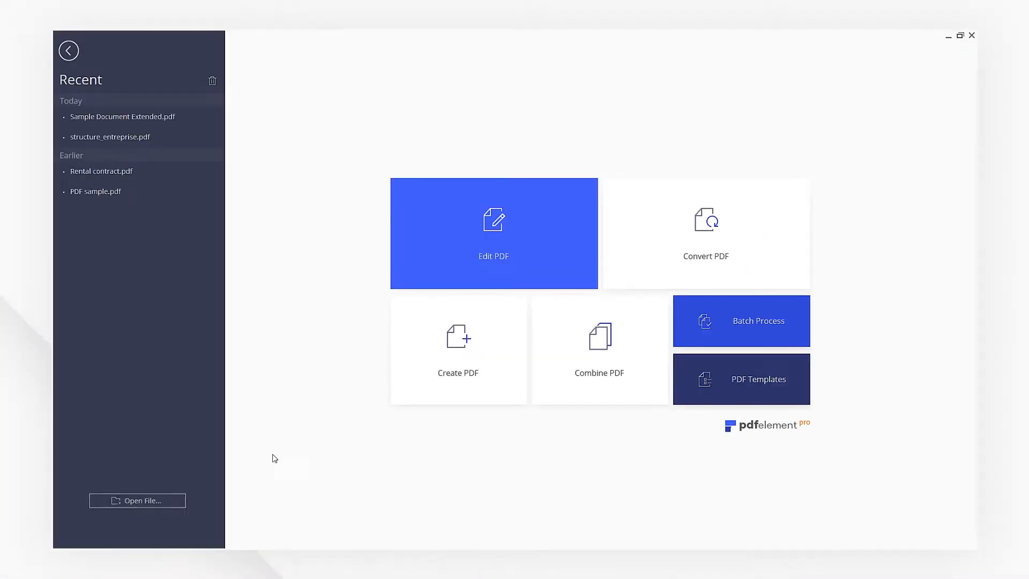
# - Load Sample Document Extended and start a new header and footer from the Edit tools
pyautogui.click(137, 501)
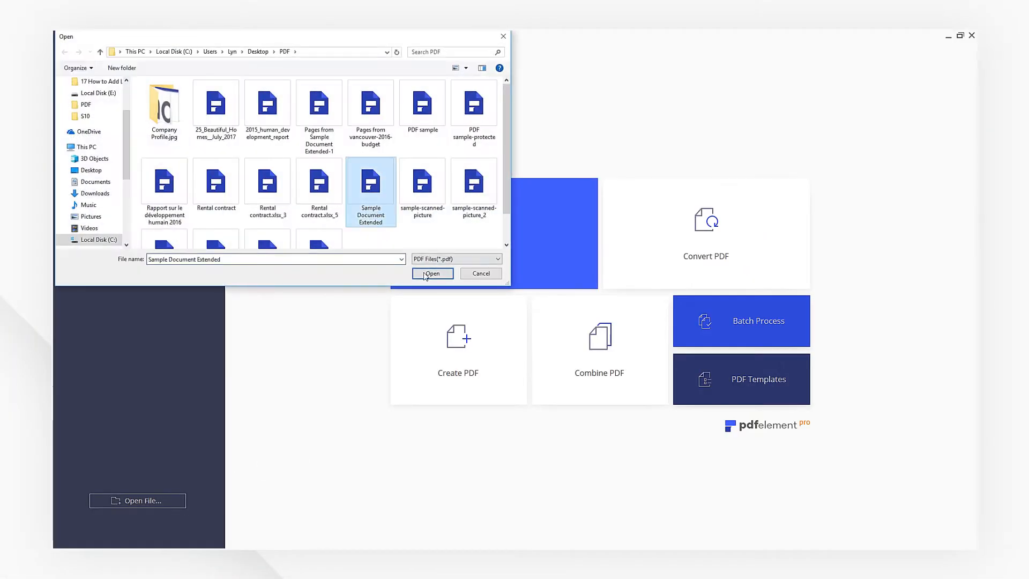
pyautogui.click(432, 273)
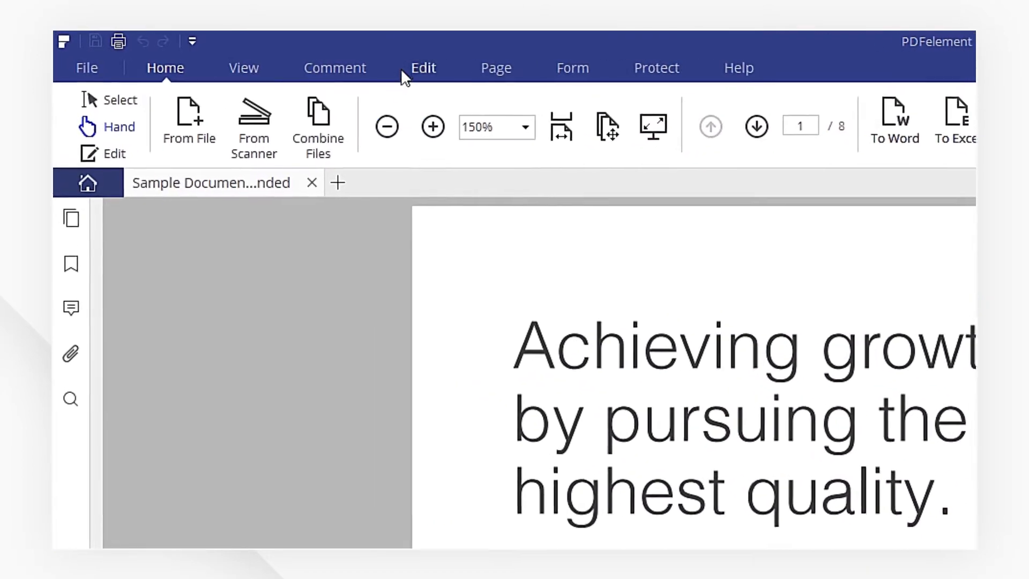
pyautogui.click(423, 68)
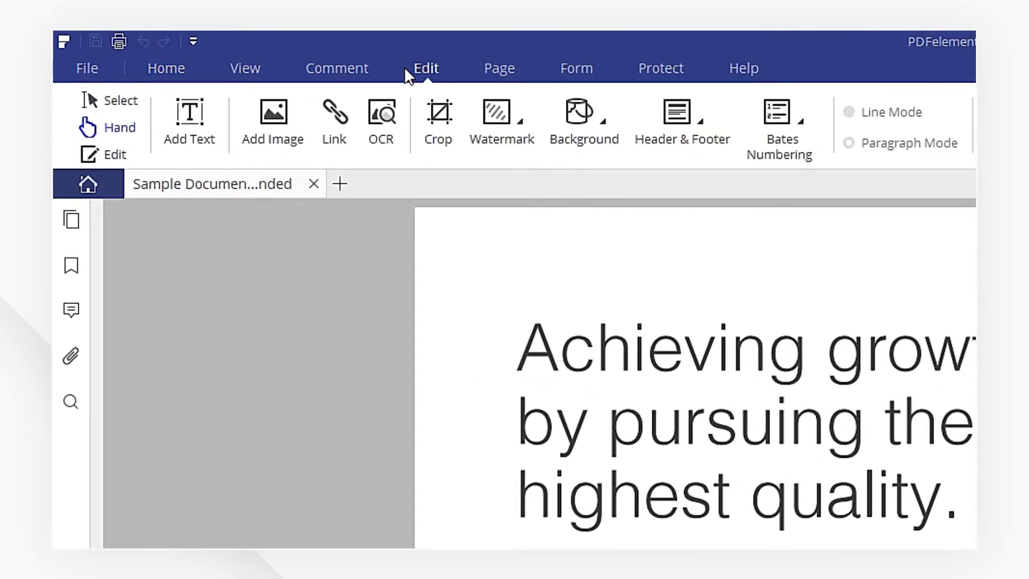
pyautogui.click(682, 110)
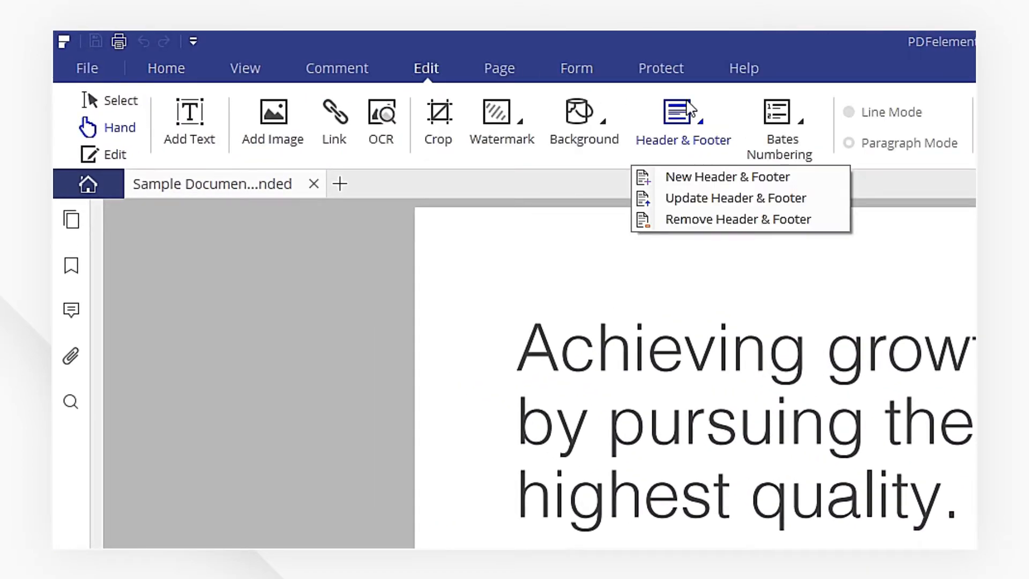
pyautogui.click(727, 175)
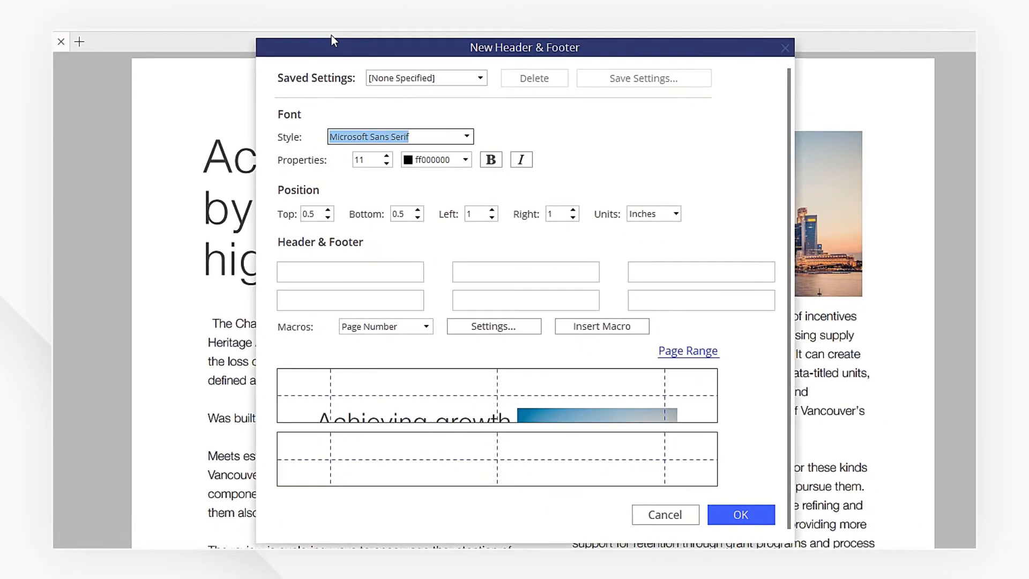
# - Enter 'edited by Lyn' as the centre footer text
pyautogui.click(525, 300)
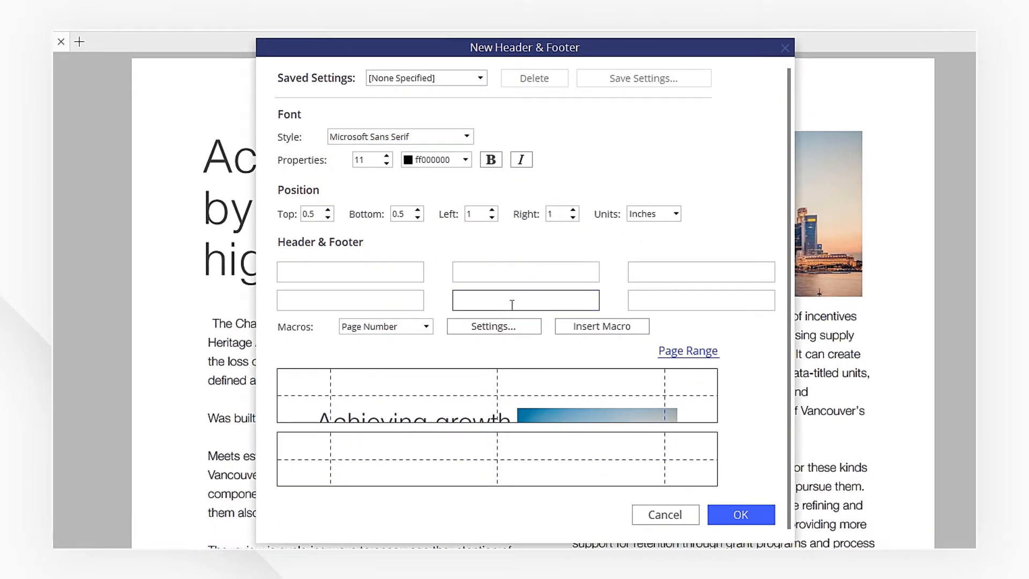
pyautogui.write('edited')
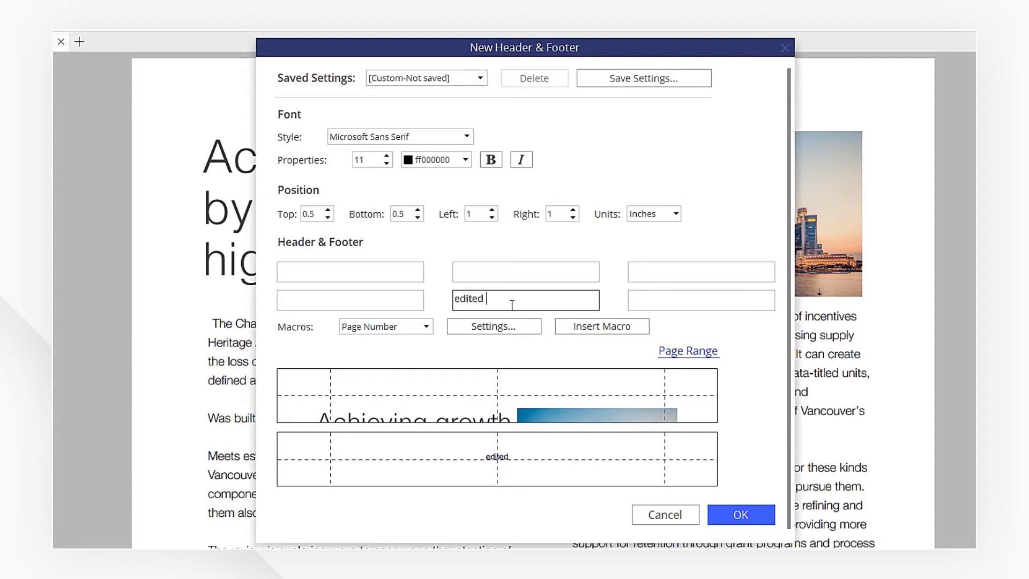
pyautogui.write('by Lyn')
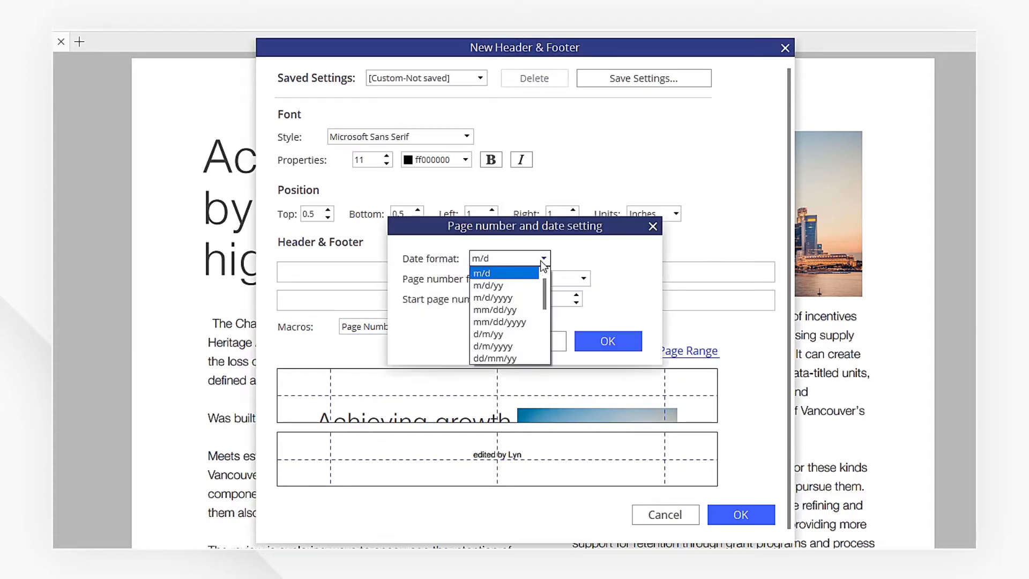
# - Choose m/d/yyyy date and Page 1 of n formats, then place the page number in the header centre
pyautogui.click(493, 298)
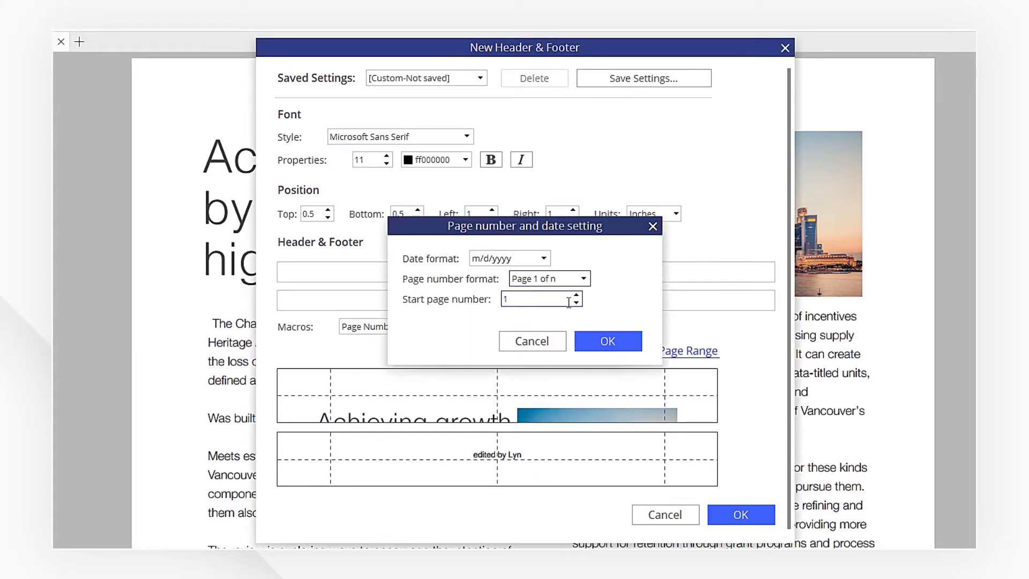
pyautogui.click(607, 340)
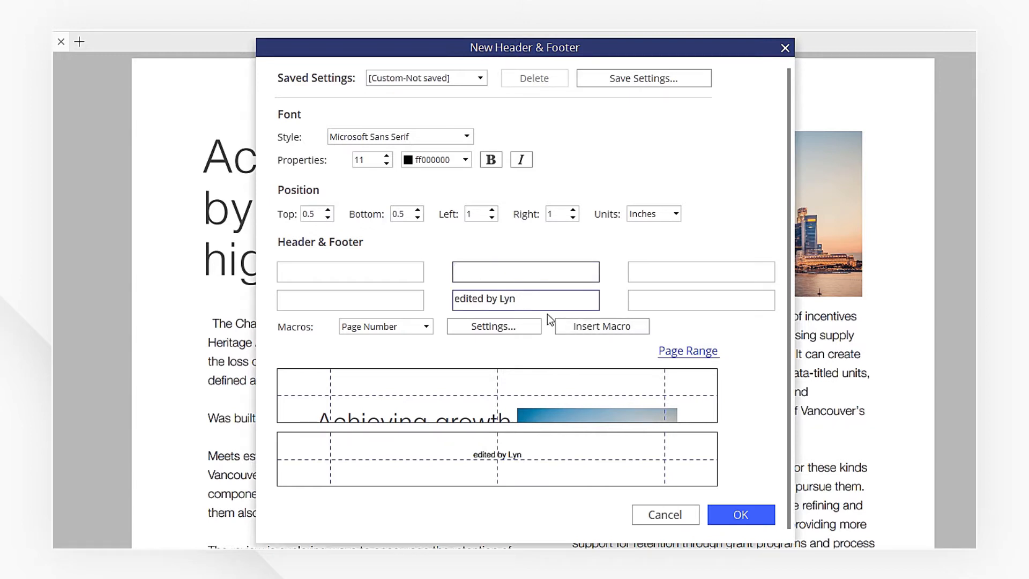
pyautogui.click(601, 326)
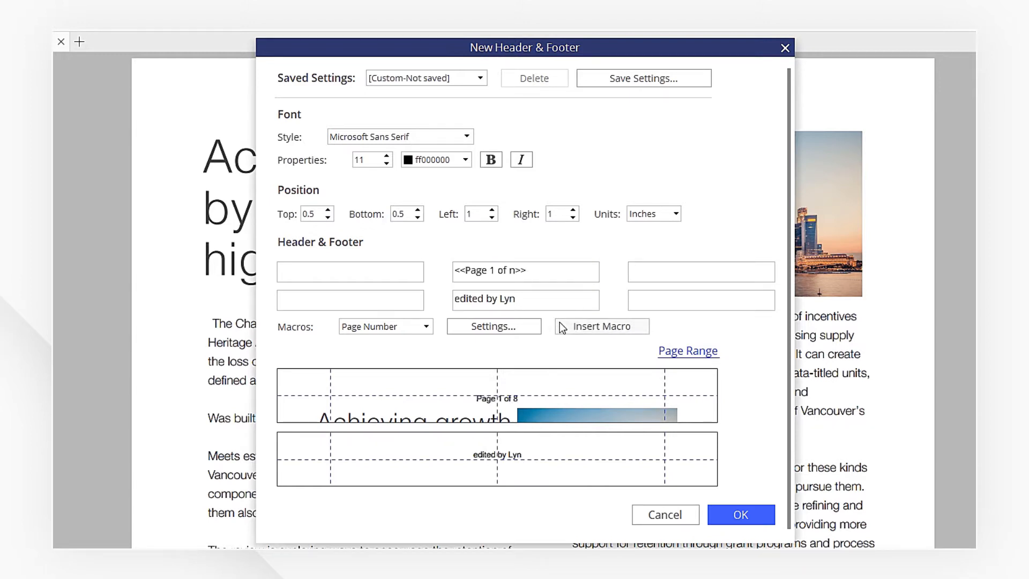
# - Insert the date after 'edited by Lyn' in the footer and apply the header and footer
pyautogui.click(536, 300)
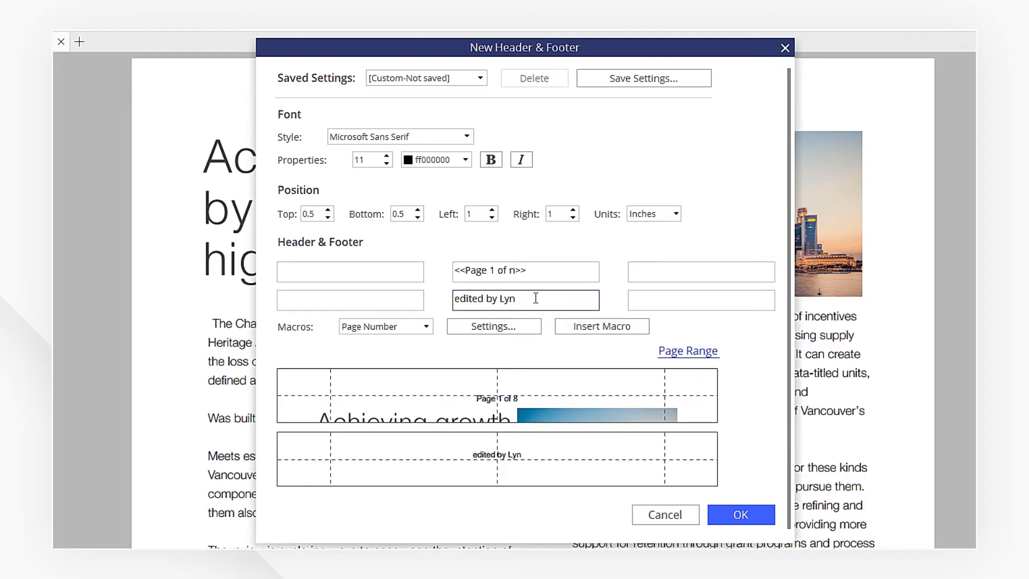
pyautogui.click(602, 326)
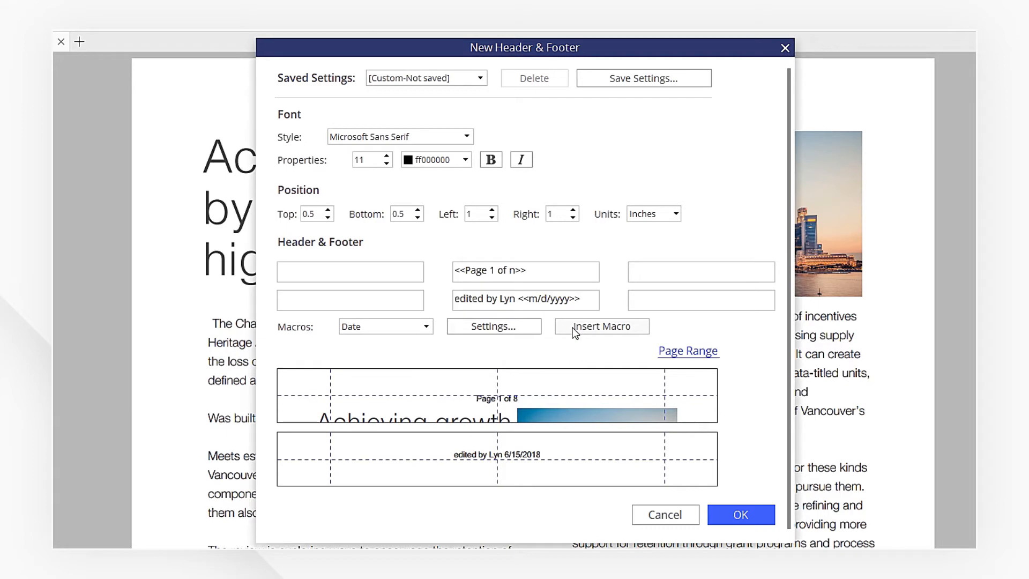
pyautogui.click(740, 514)
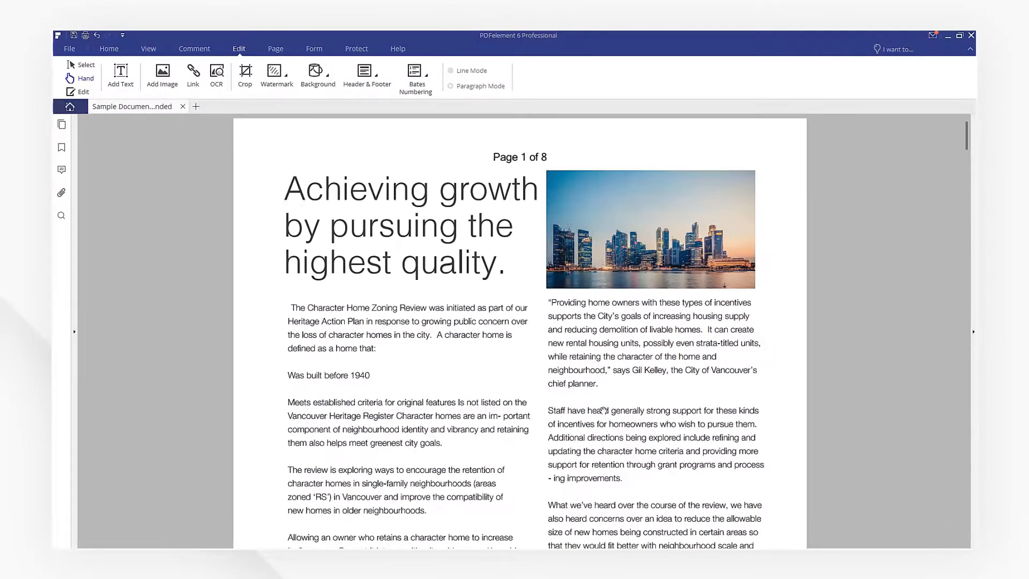
pyautogui.scroll(-3)
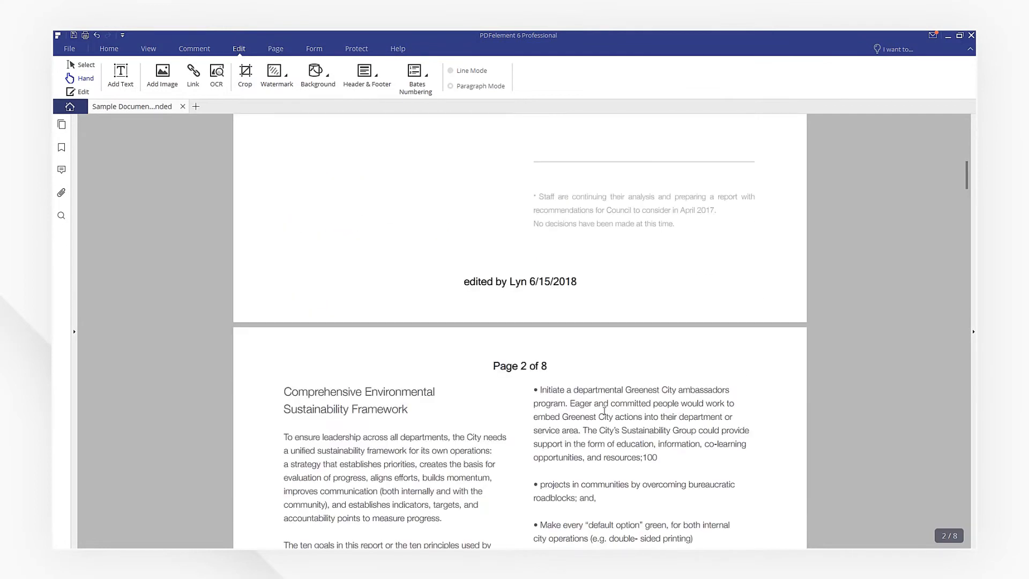
pyautogui.scroll(-3)
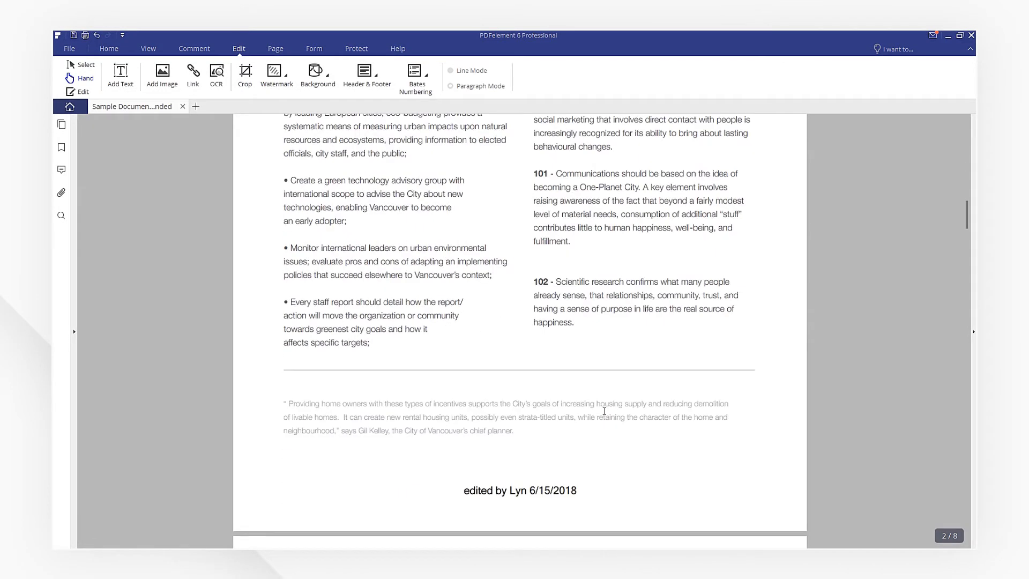
pyautogui.scroll(3)
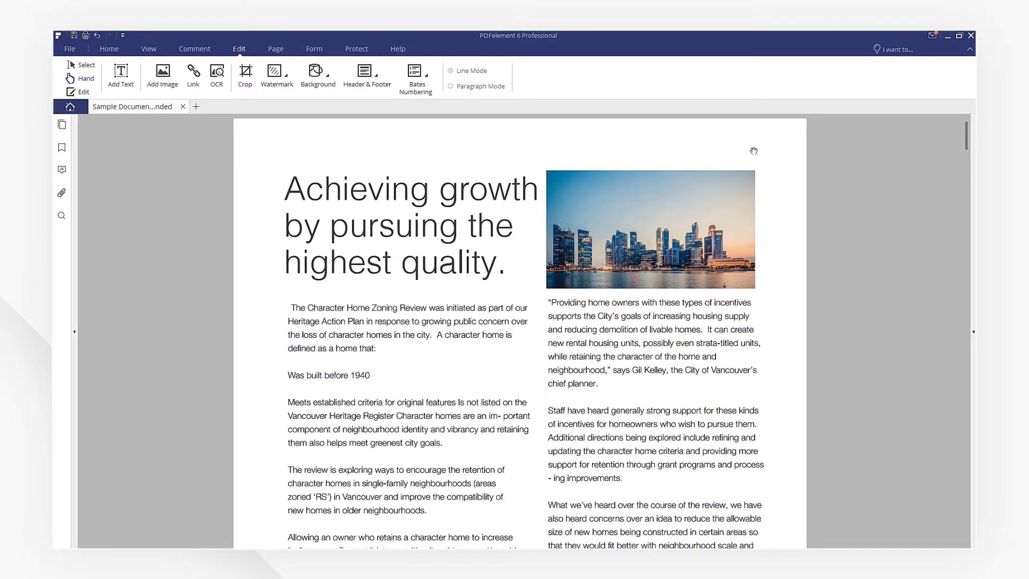
pyautogui.moveTo(313, 140)
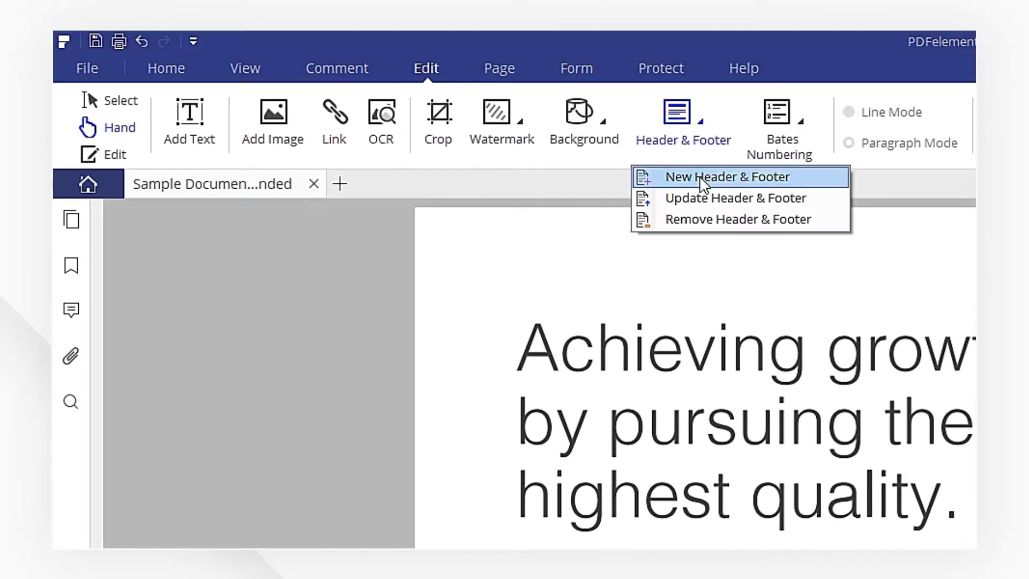
# - Start another new header and footer for the document
pyautogui.click(726, 177)
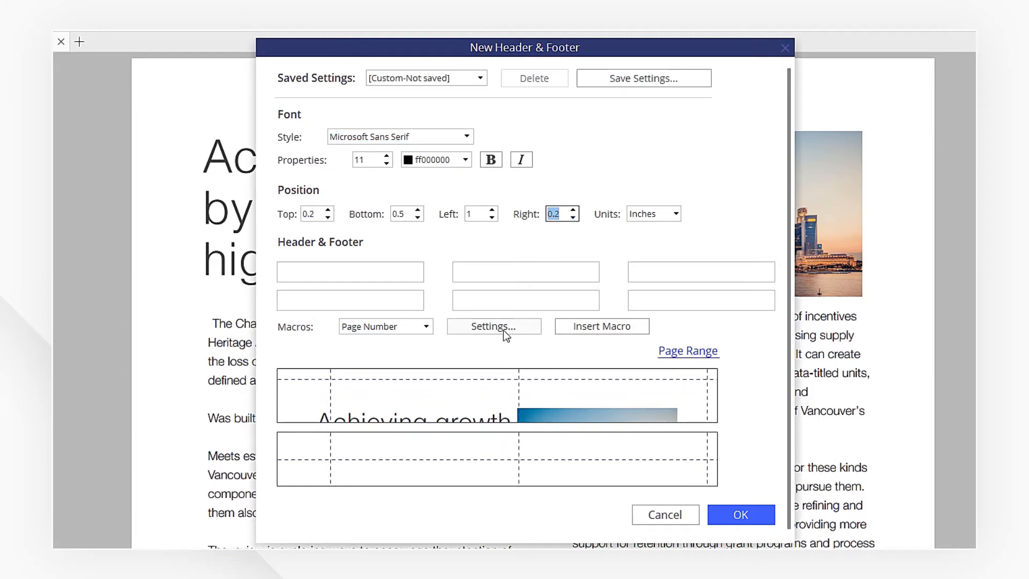
# - Add a right header 'Front' with the page number, limited to odd pages, and apply it
pyautogui.click(701, 272)
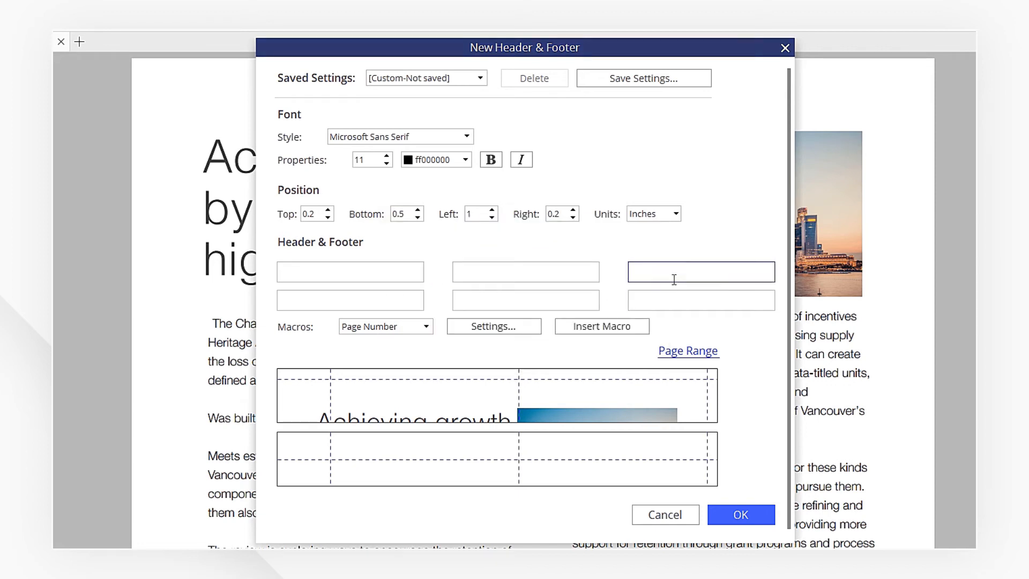
pyautogui.write('Front')
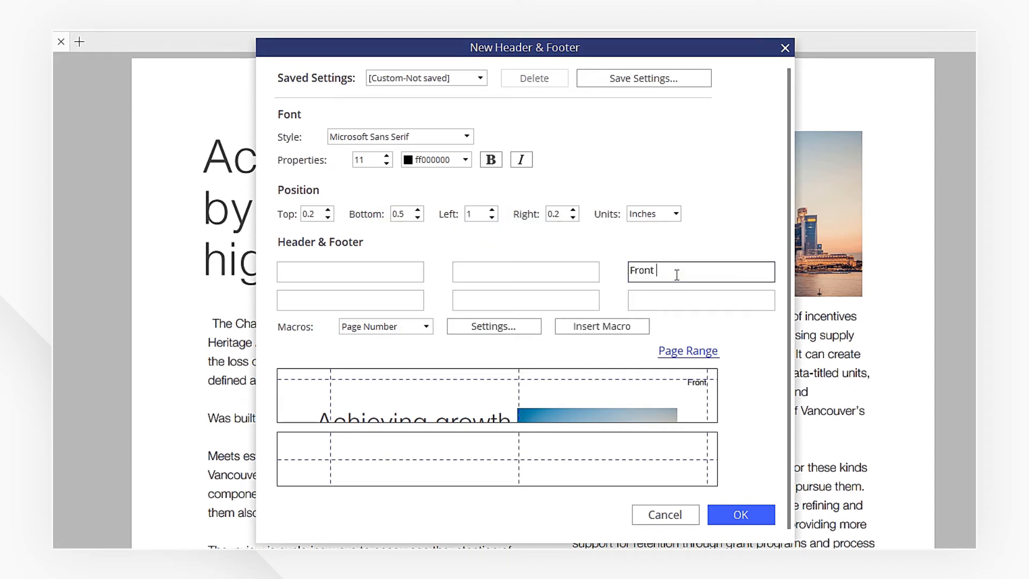
pyautogui.click(688, 350)
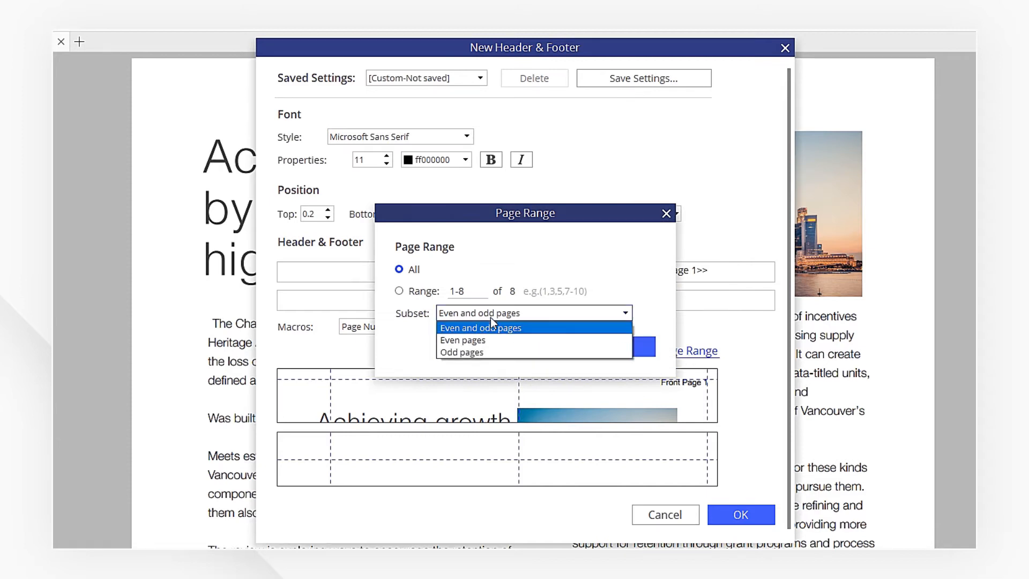
pyautogui.click(667, 214)
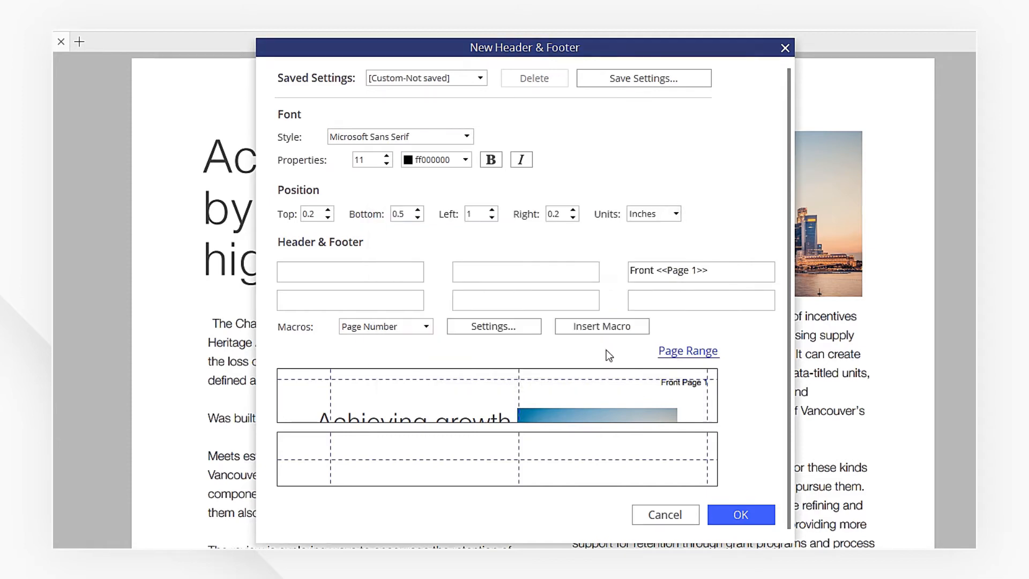
pyautogui.click(741, 514)
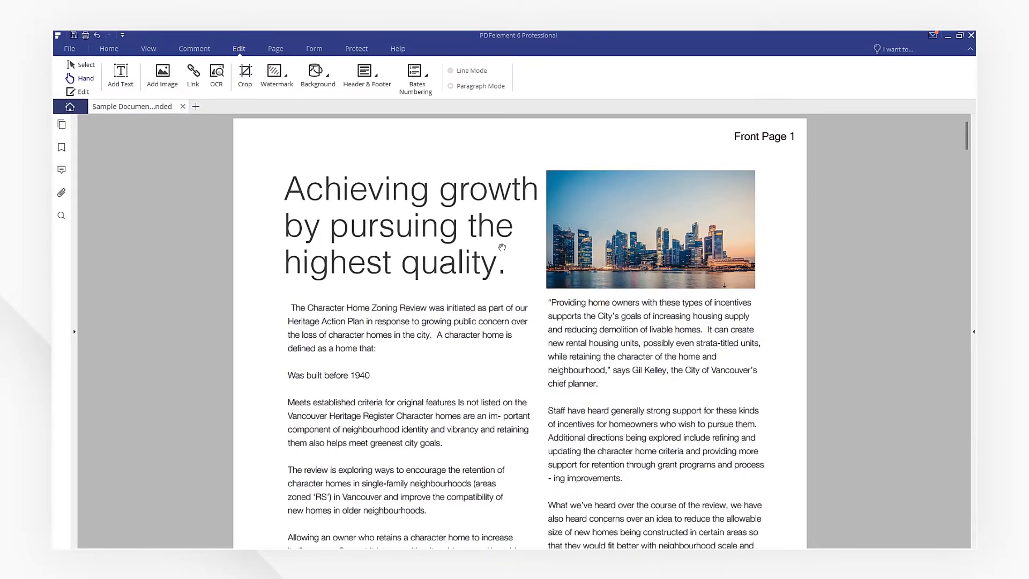
# - Add a left header 'Back' with the page number, limited to even pages, and apply it
pyautogui.click(366, 73)
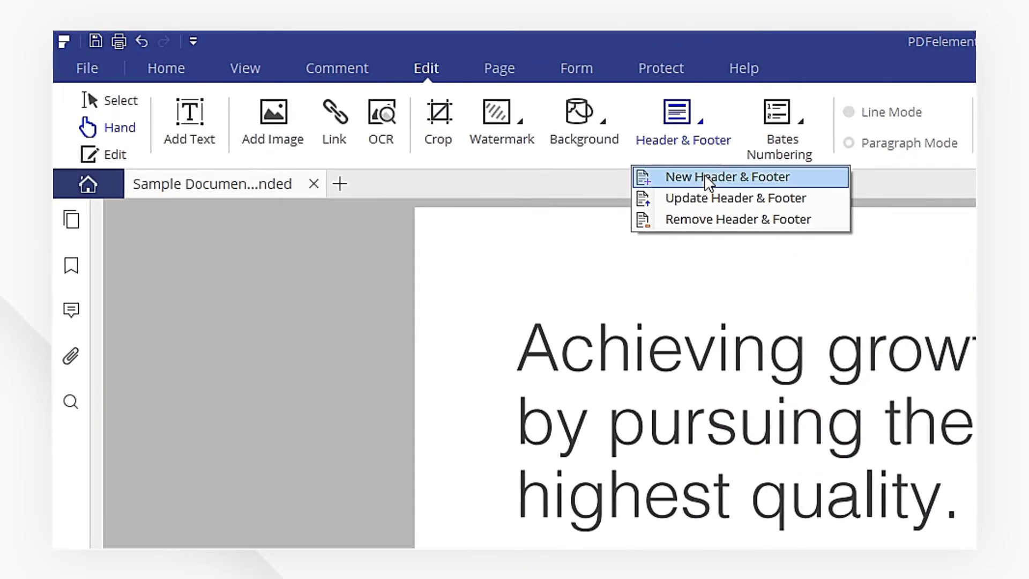
pyautogui.click(727, 176)
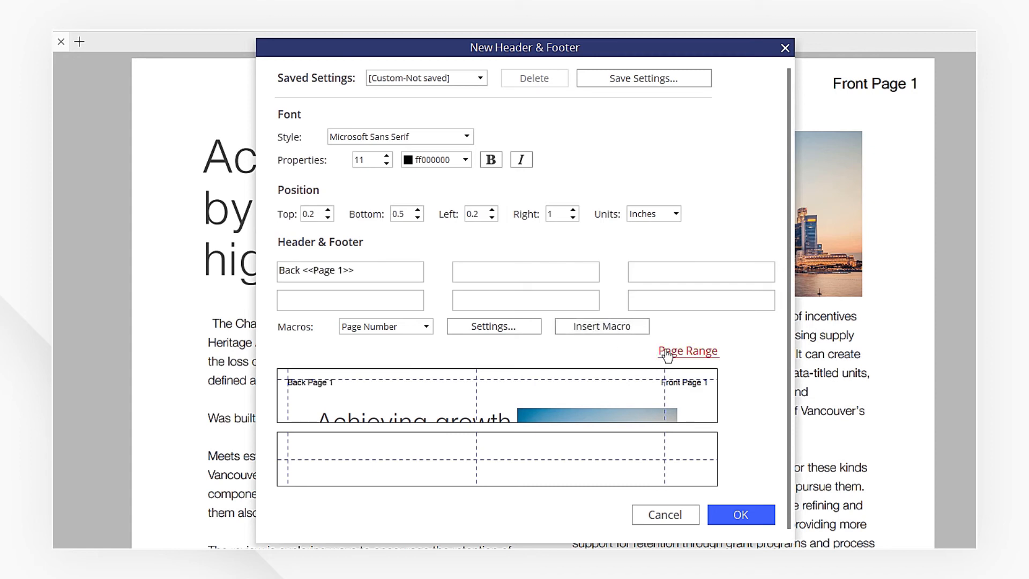
pyautogui.click(688, 351)
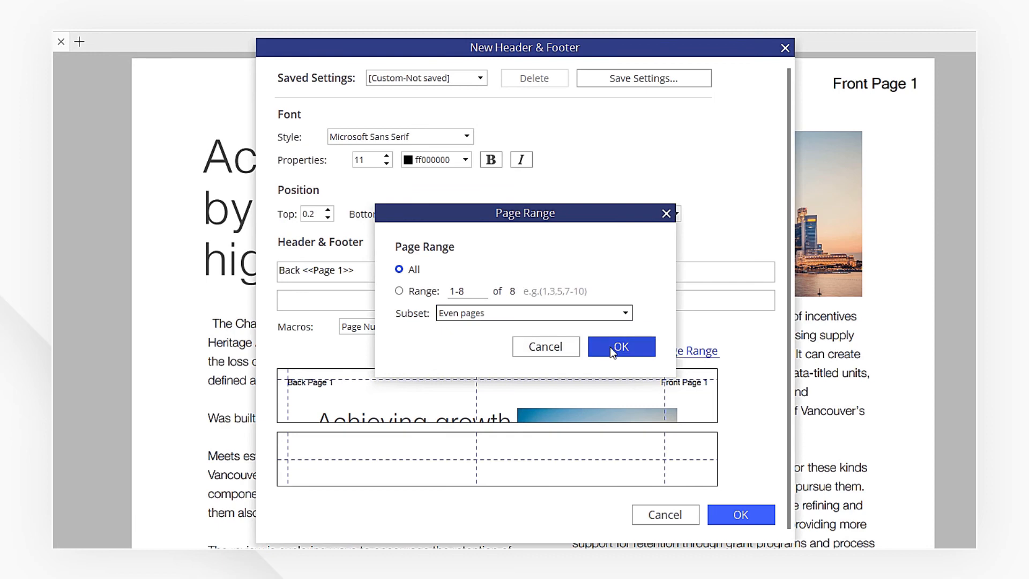
pyautogui.click(621, 346)
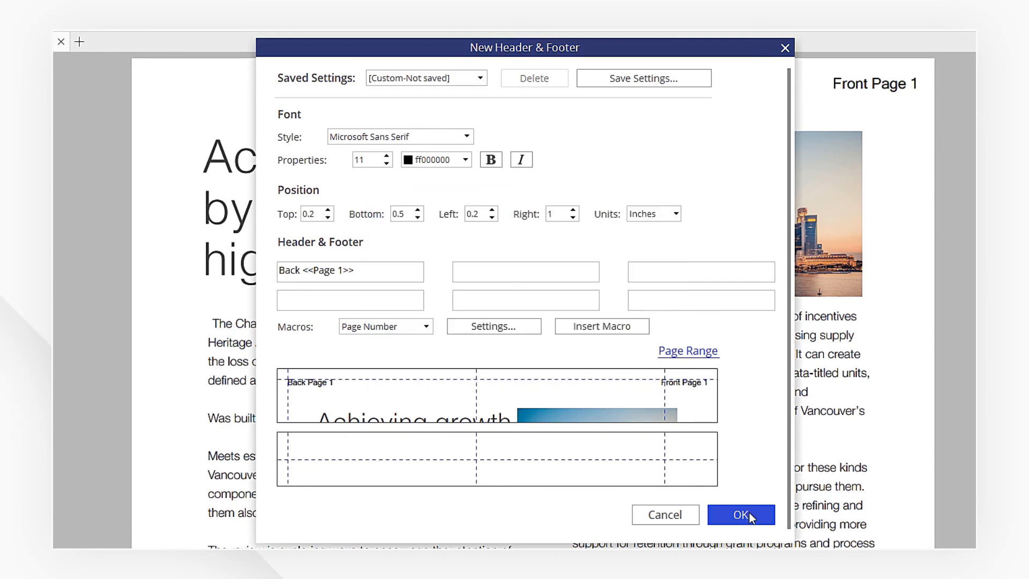
pyautogui.click(741, 515)
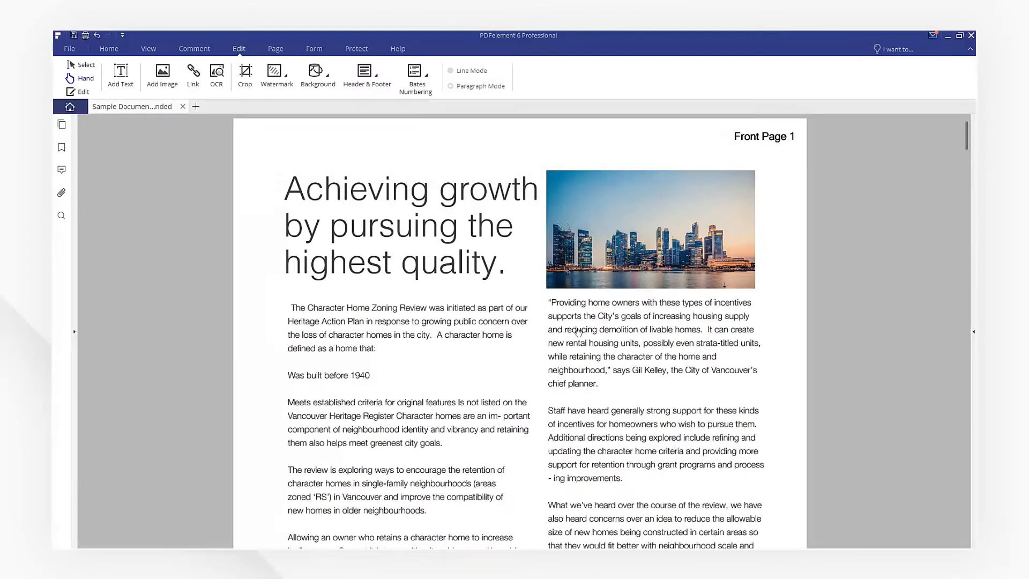
pyautogui.scroll(-3)
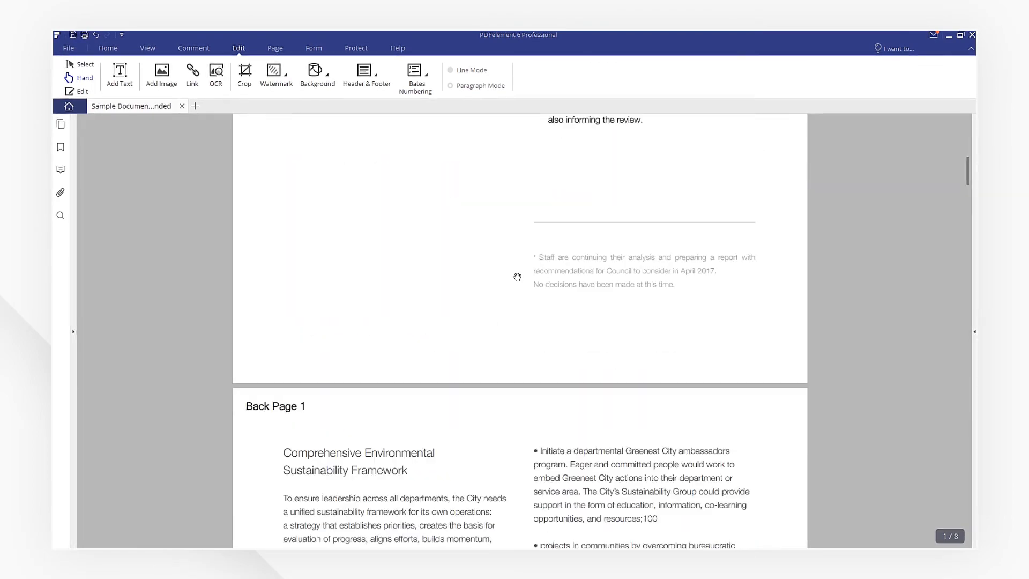
pyautogui.scroll(-3)
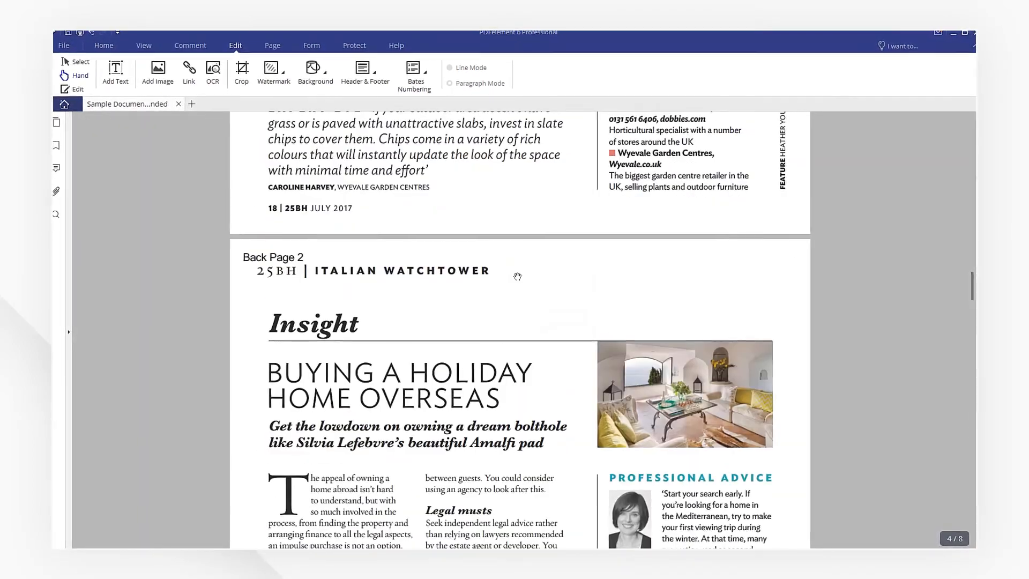
pyautogui.scroll(-3)
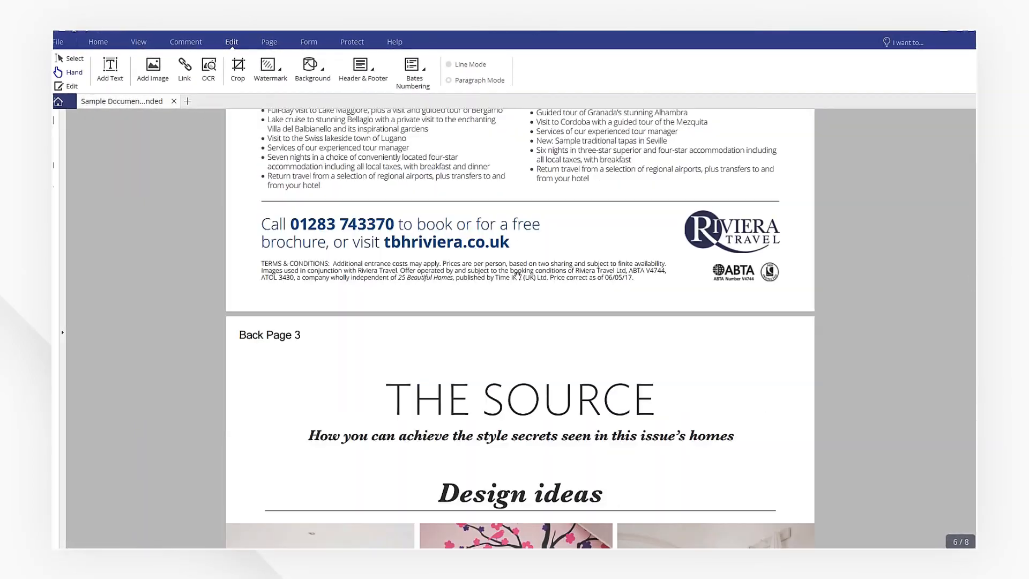